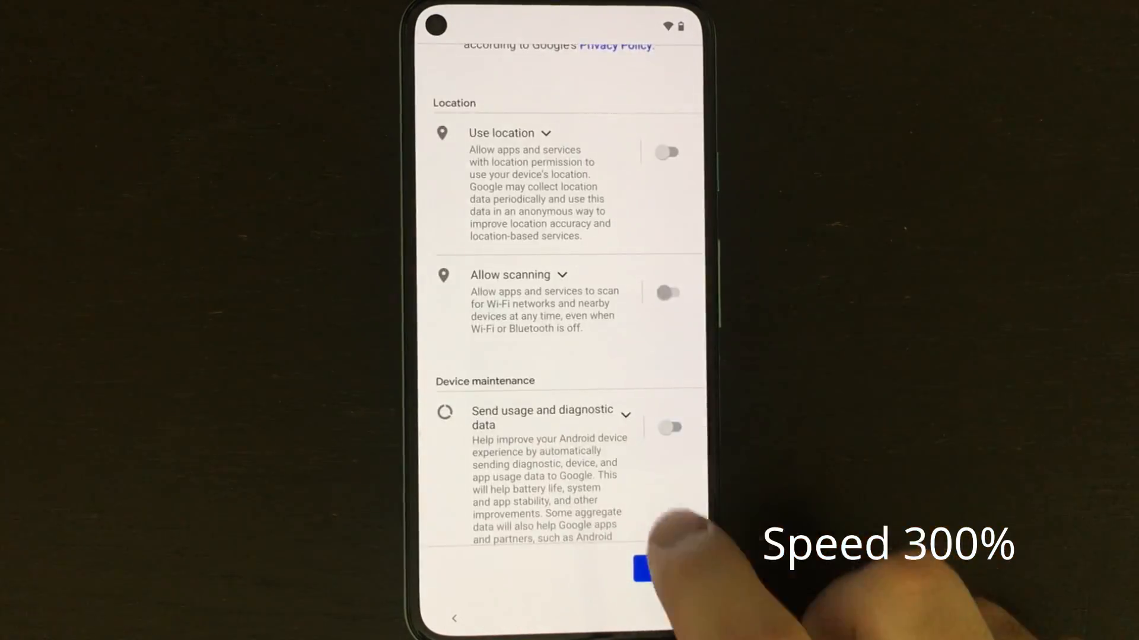
# Accept the setup privacy choices and reach the System section where Developer options list OEM unlocking
pyautogui.click(636, 568)
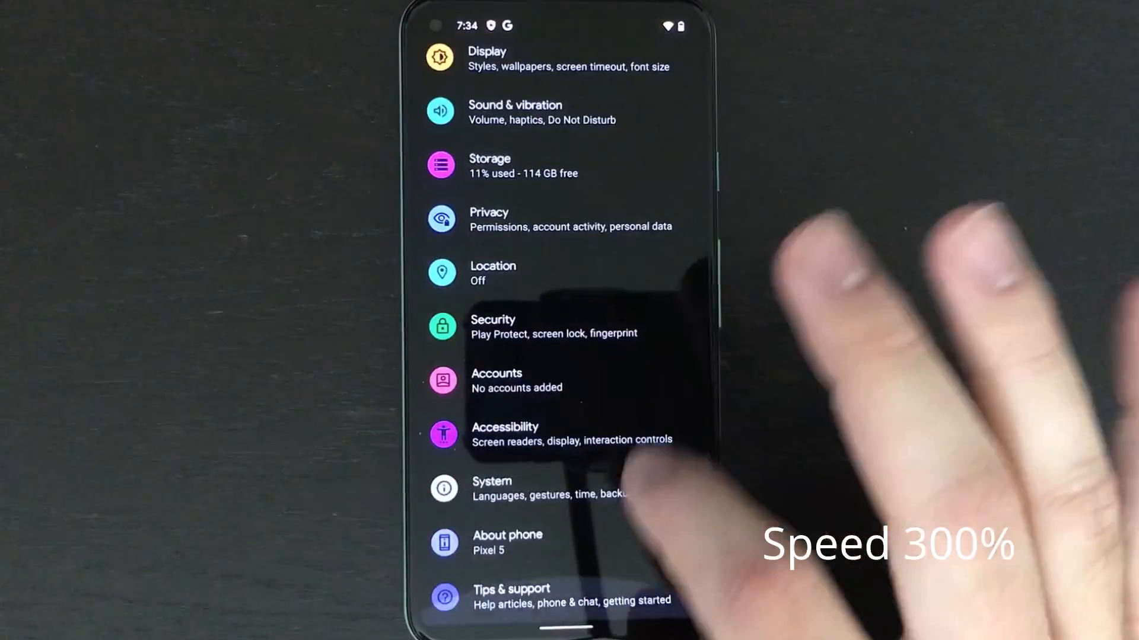
pyautogui.click(507, 541)
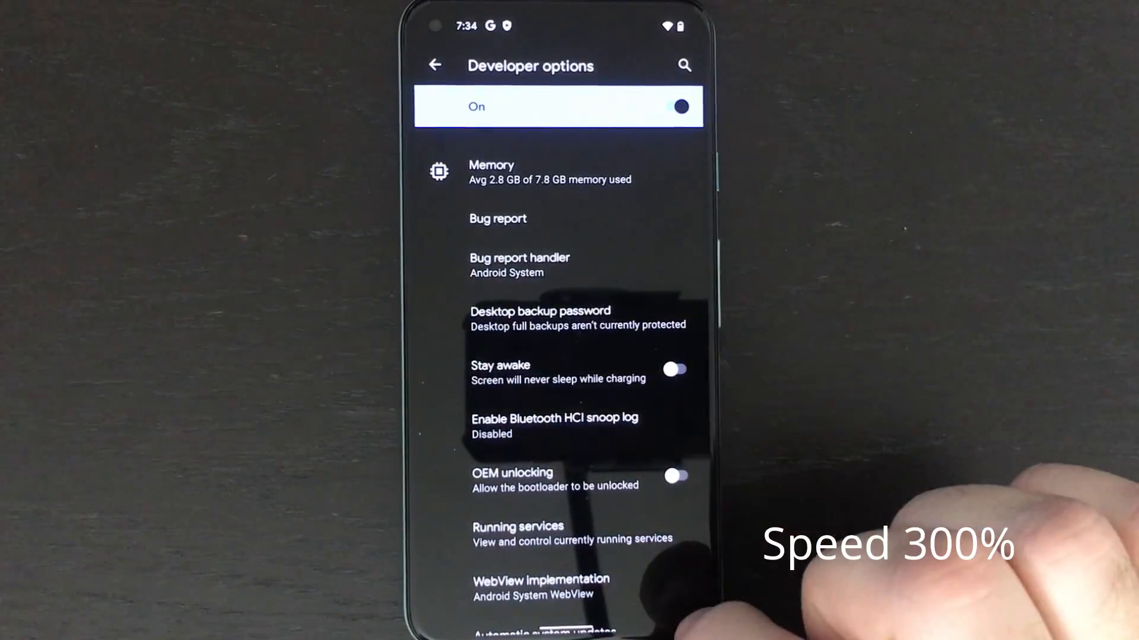
pyautogui.scroll(3)
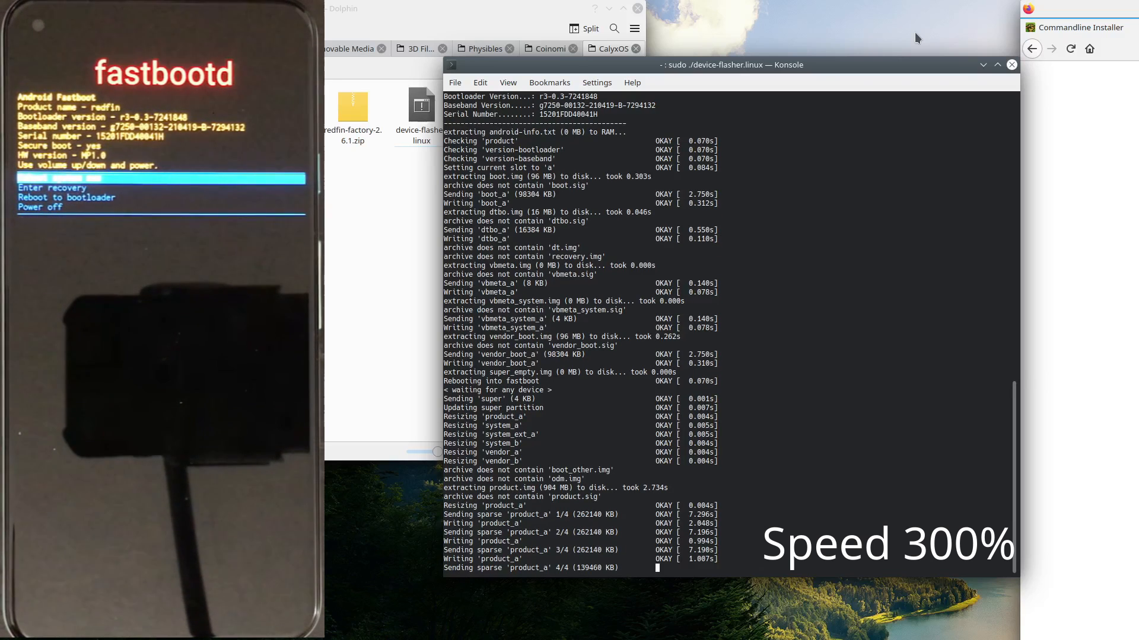
# Follow the device-flasher output in Konsole as it writes the boot, product and system partitions
pyautogui.scroll(-3)
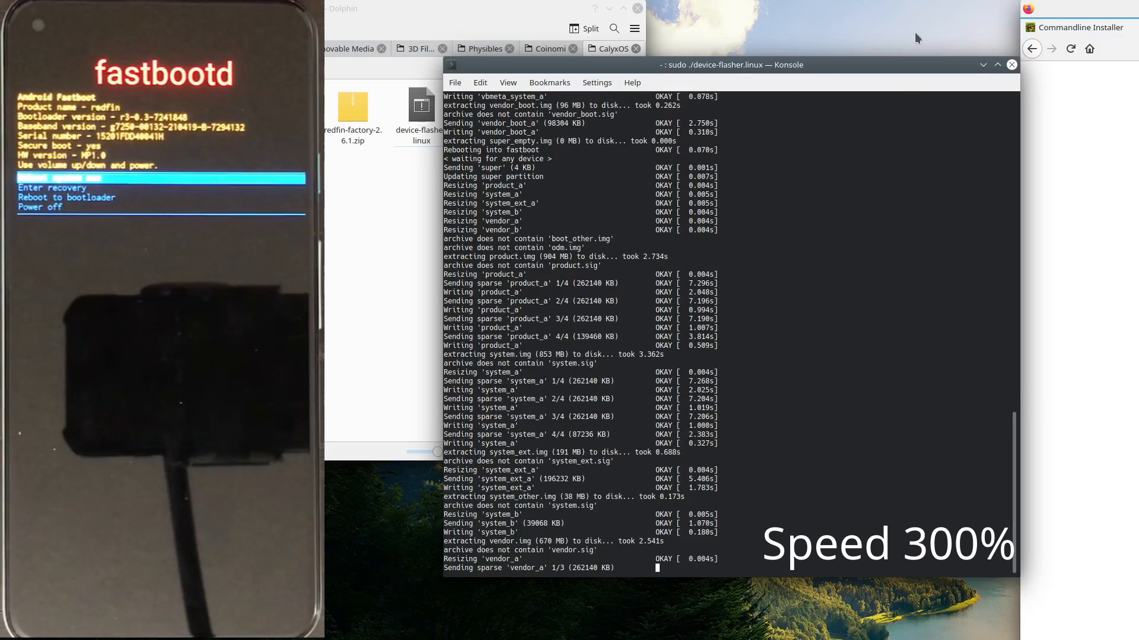
pyautogui.scroll(-3)
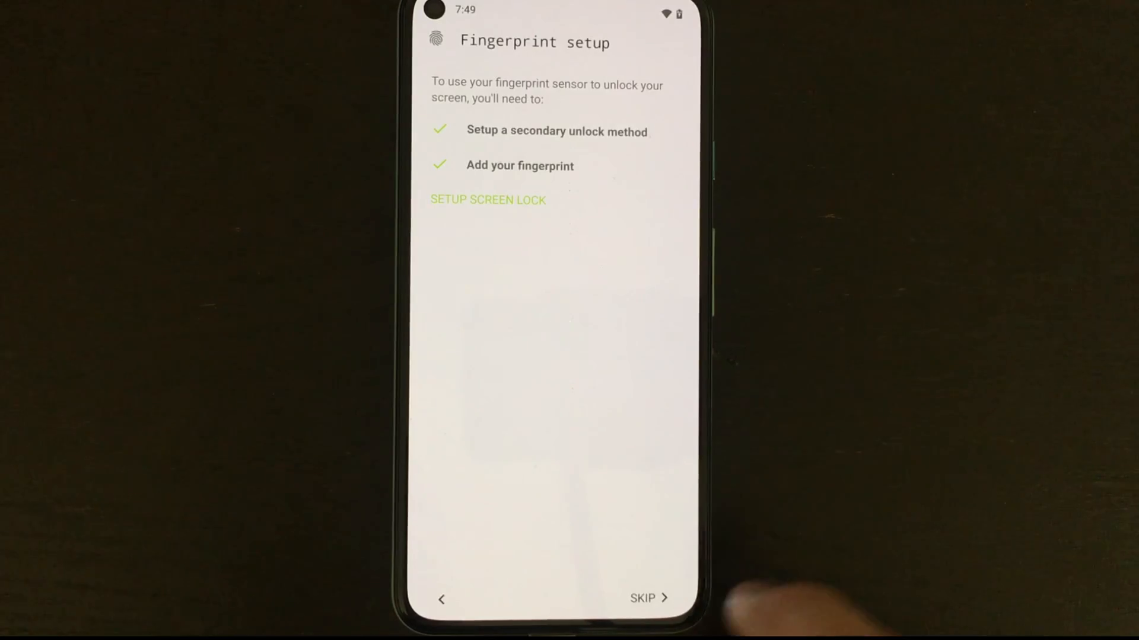
# Skip fingerprint setup in the CalyxOS wizard
pyautogui.click(487, 199)
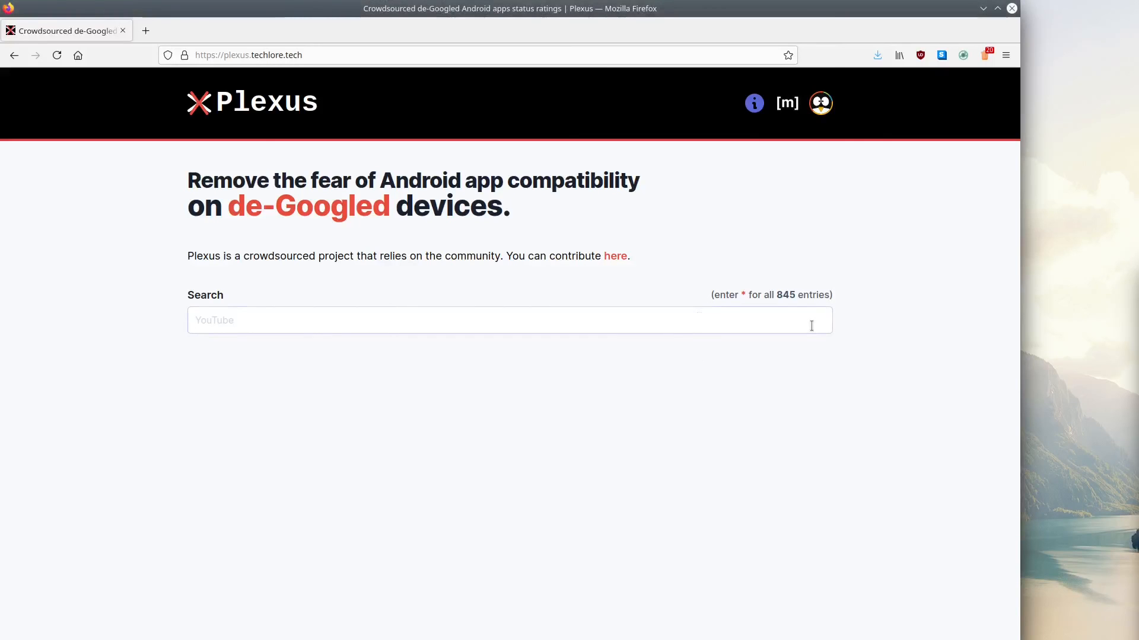
# Search Plexus for 'snapchat' to view its de-Googled and microG ratings
pyautogui.write('snapchat')
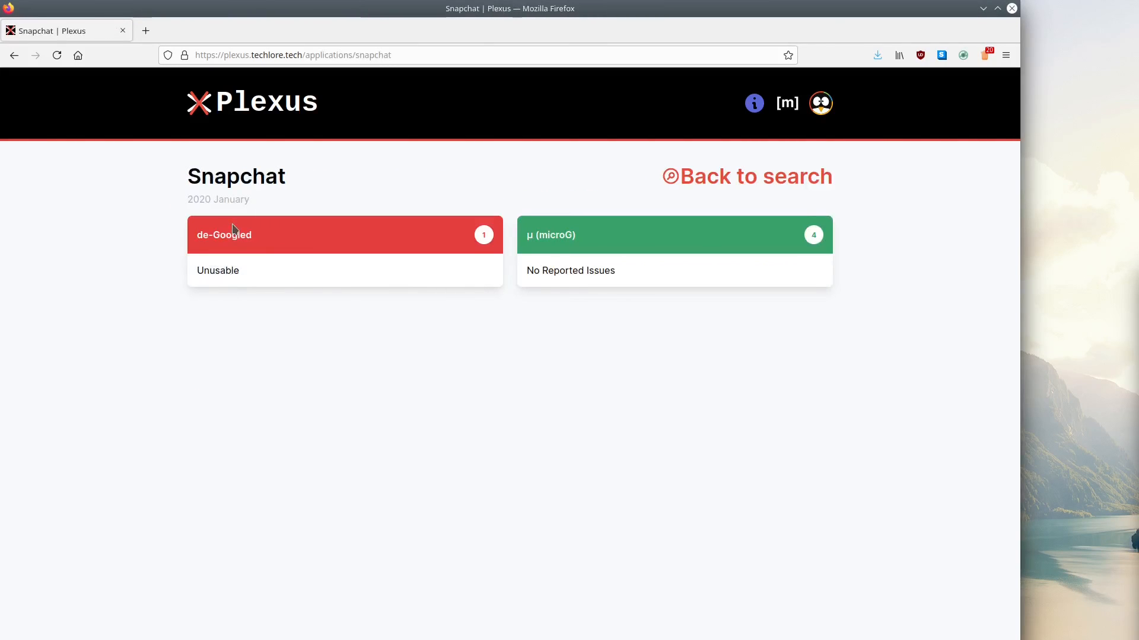
pyautogui.moveTo(272, 205)
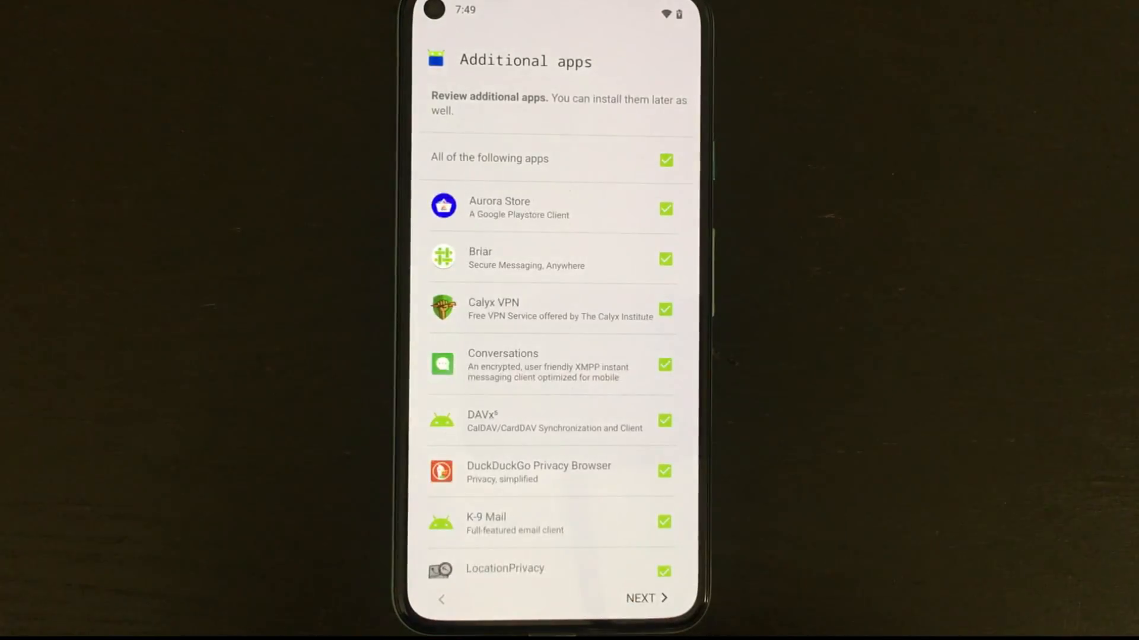
# Keep all bundled additional apps selected and finish the CalyxOS setup wizard
pyautogui.scroll(-3)
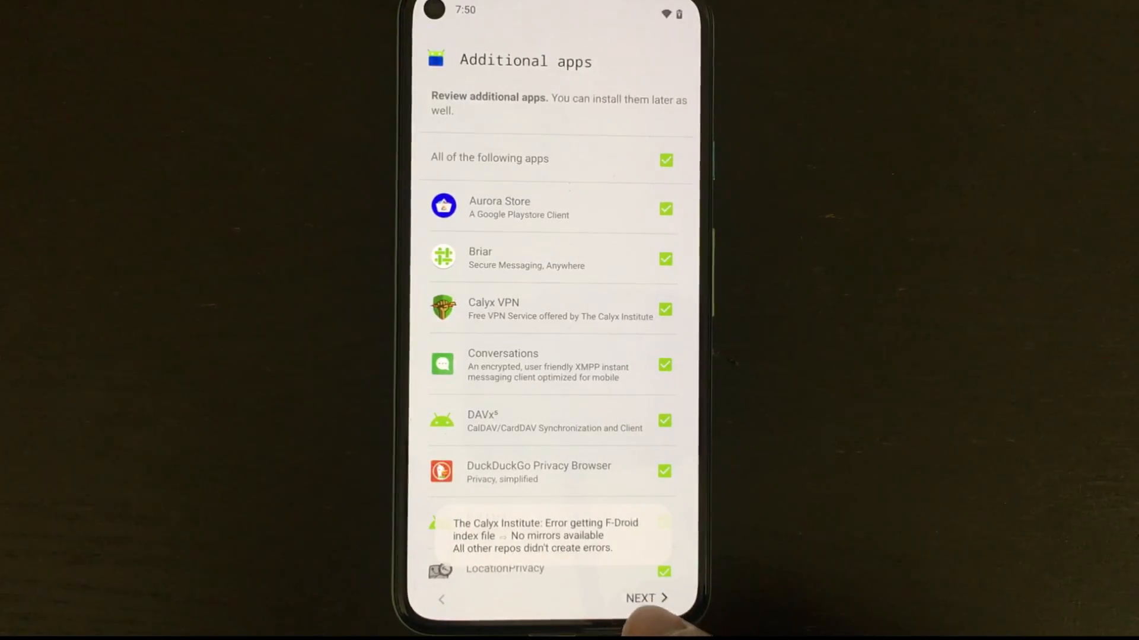
pyautogui.scroll(3)
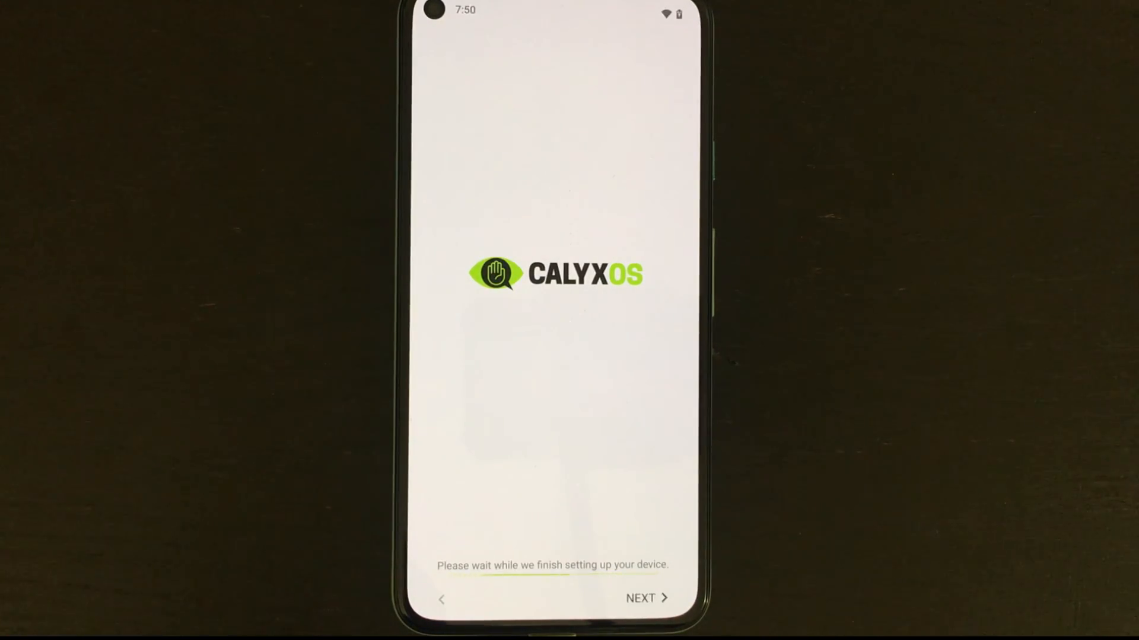
pyautogui.click(642, 598)
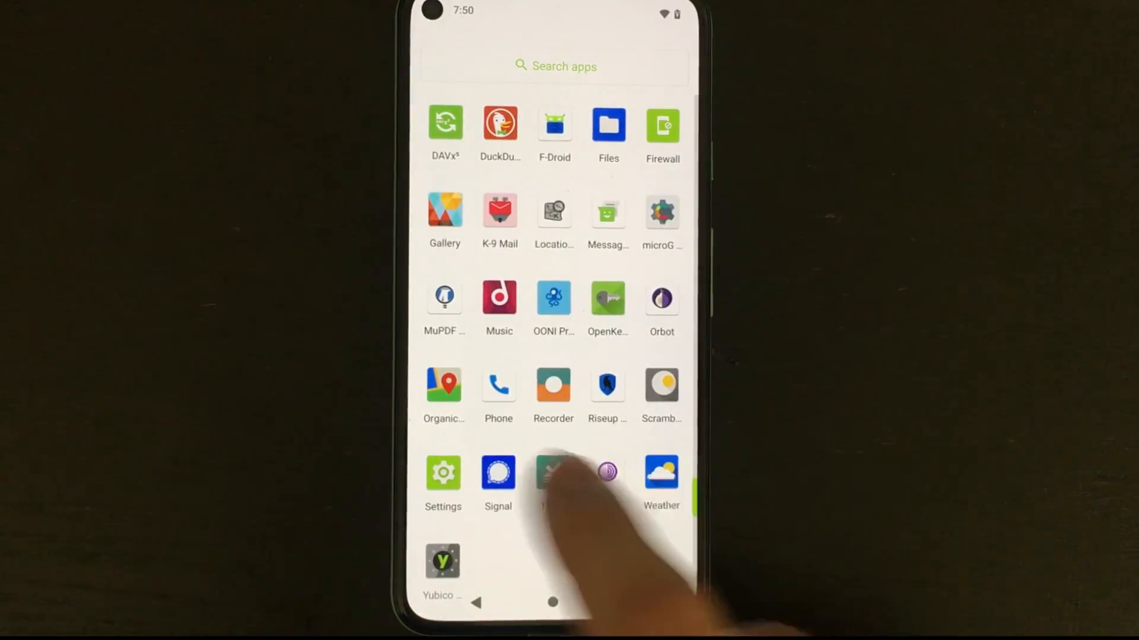
# Enable developer options via Build number in About phone, then switch OEM unlocking off
pyautogui.click(442, 471)
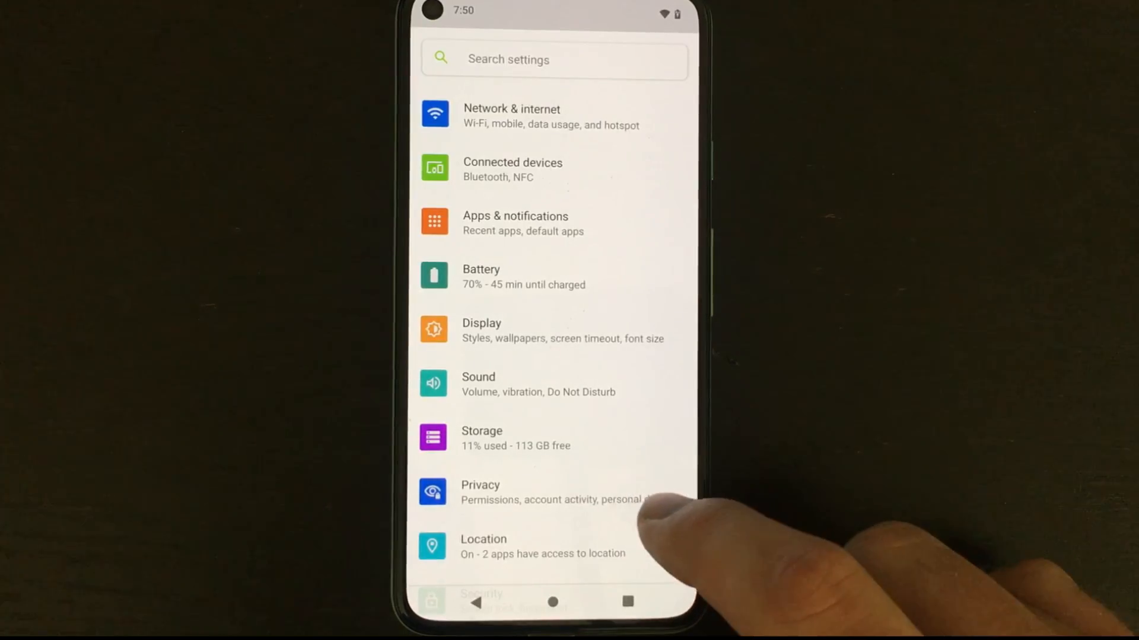
pyautogui.scroll(3)
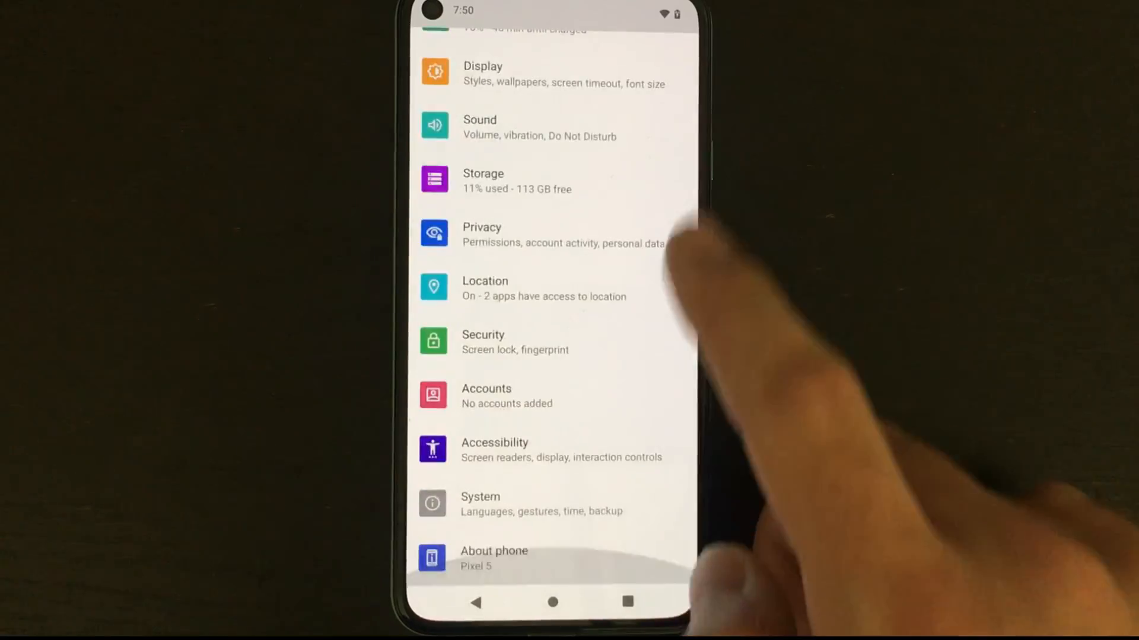
pyautogui.click(493, 558)
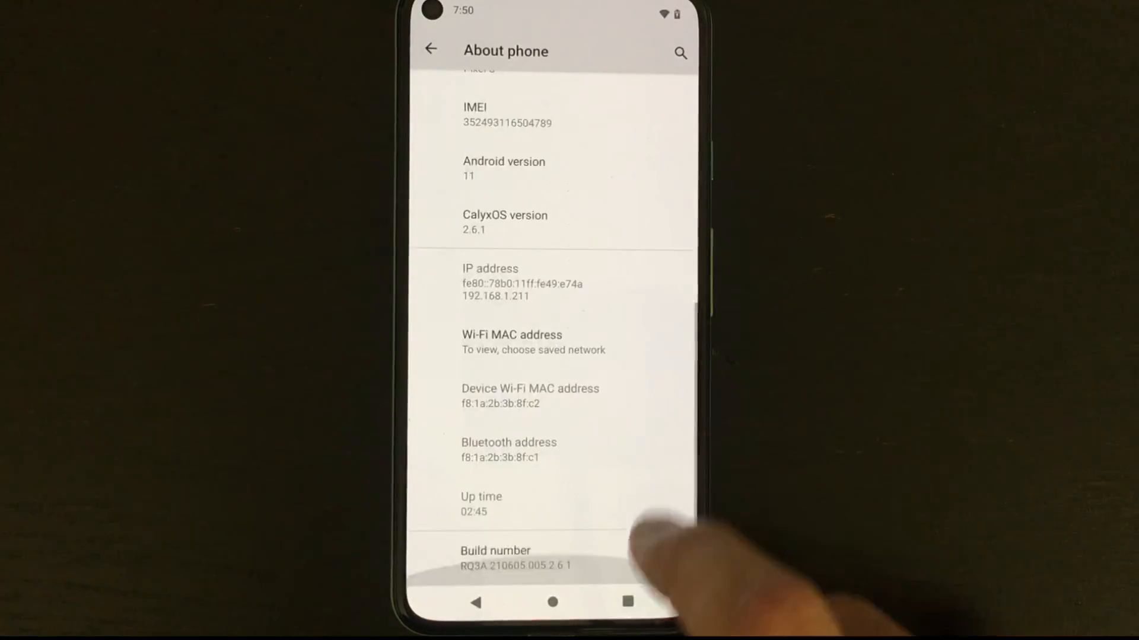
pyautogui.click(495, 557)
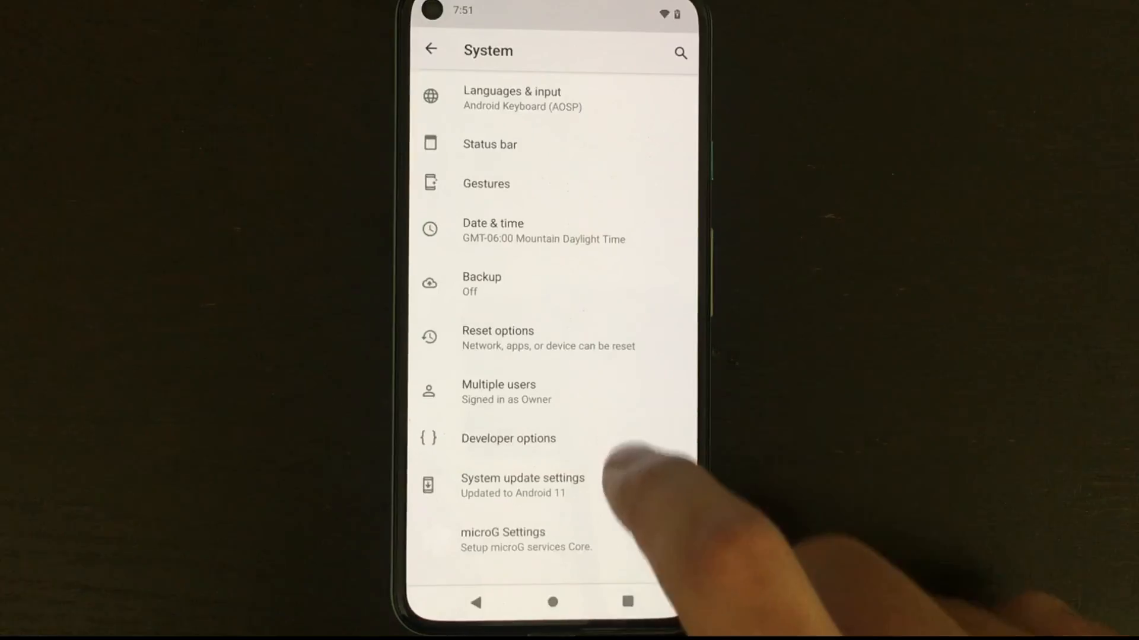
pyautogui.click(509, 438)
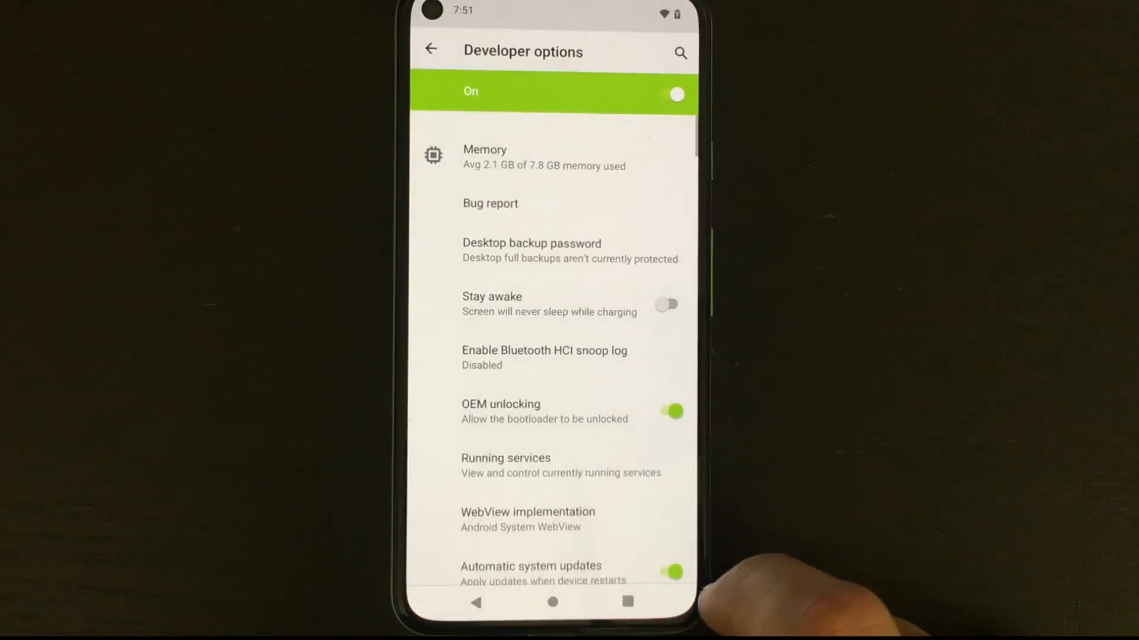
pyautogui.click(671, 412)
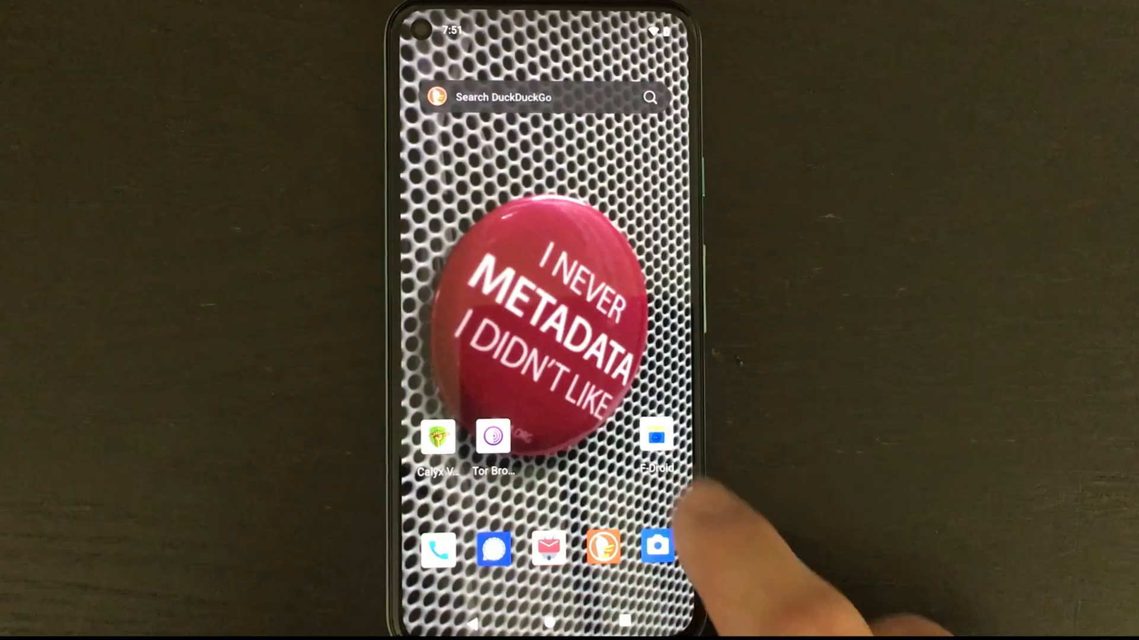
# Launch DuckDuckGo from the dock, pass its welcome, and search for 'calyx'
pyautogui.click(655, 435)
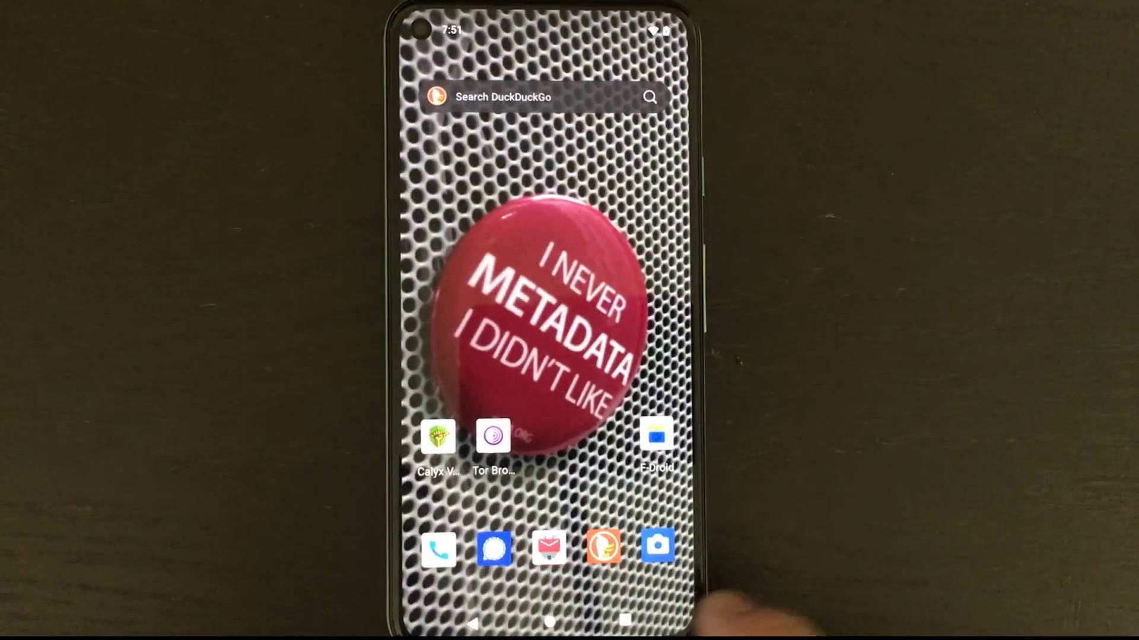
pyautogui.click(544, 96)
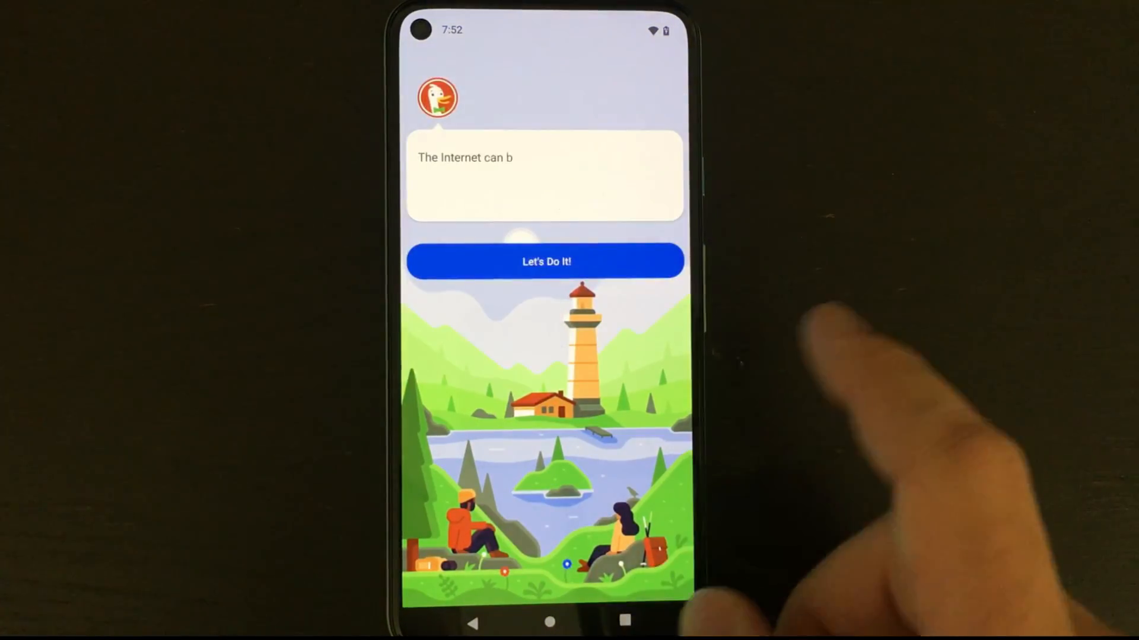
pyautogui.click(546, 261)
pyautogui.write('ca')
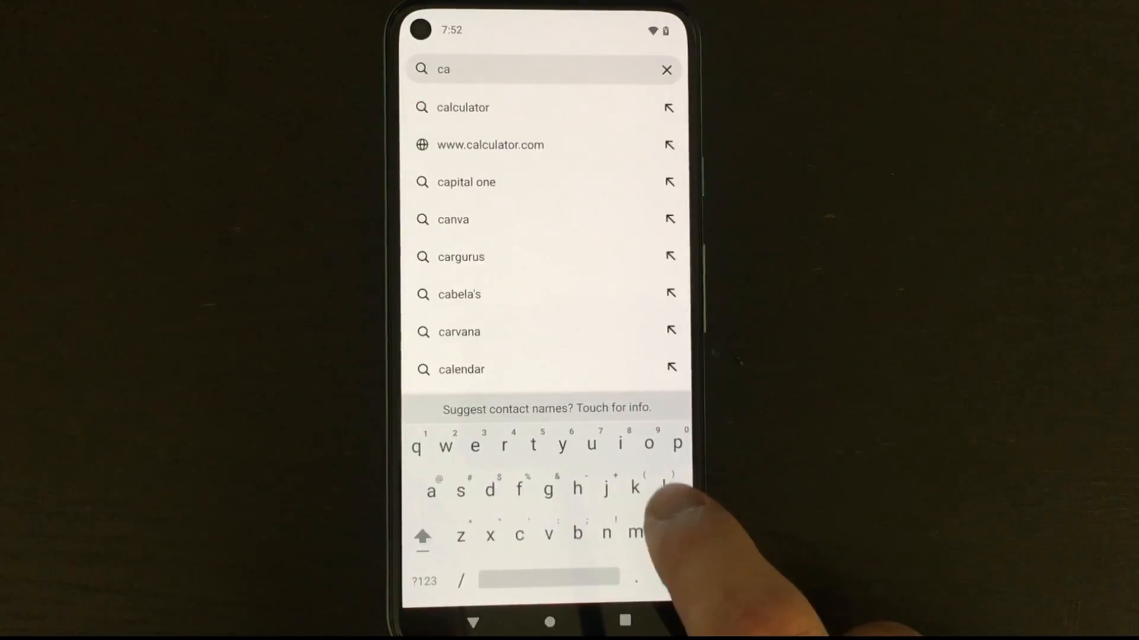
pyautogui.write('lyx')
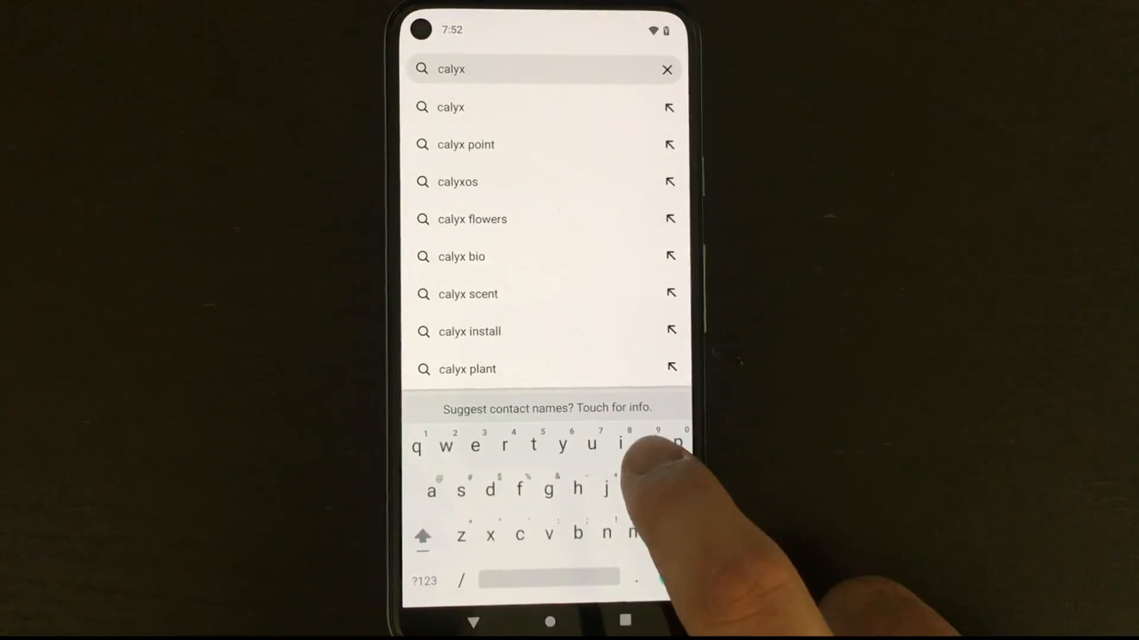